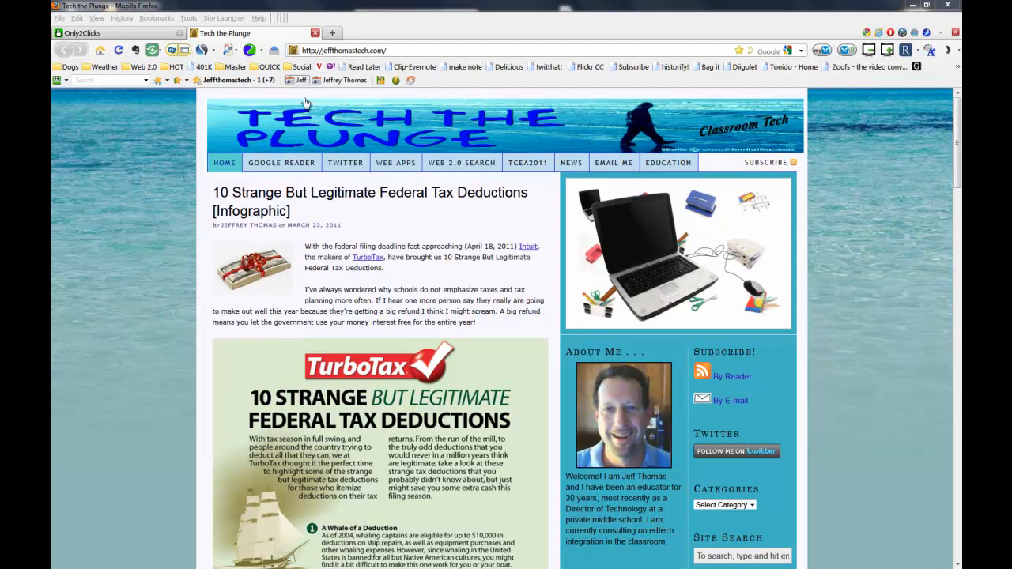
mouse_move(158, 143)
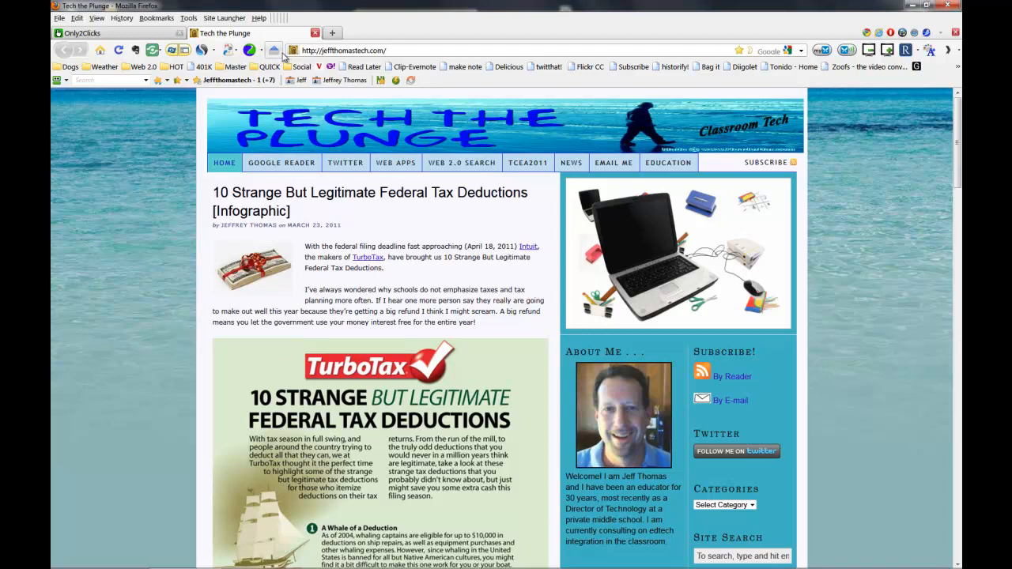
- Bring up the Customize Toolbar dialog from the navigation toolbar's context menu
click(285, 50)
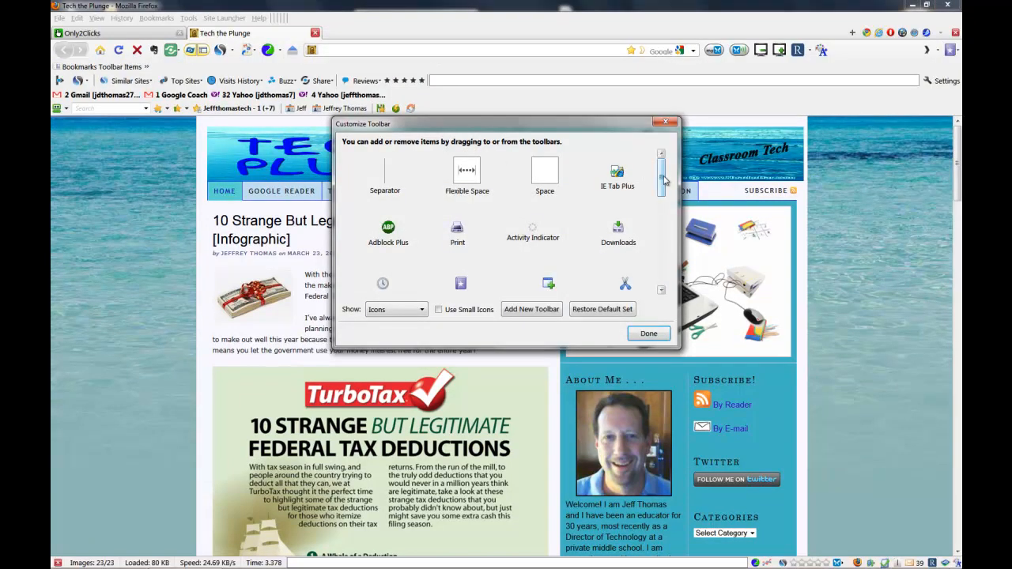
- Scroll the item palette down toward Closed Tabs and Session Manager
scroll(down, 3)
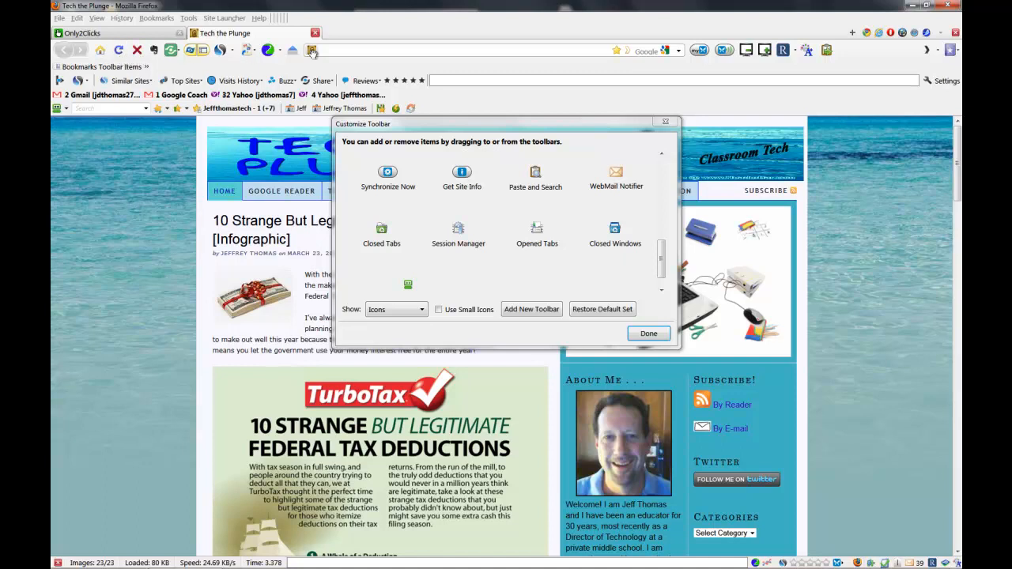
mouse_move(666, 106)
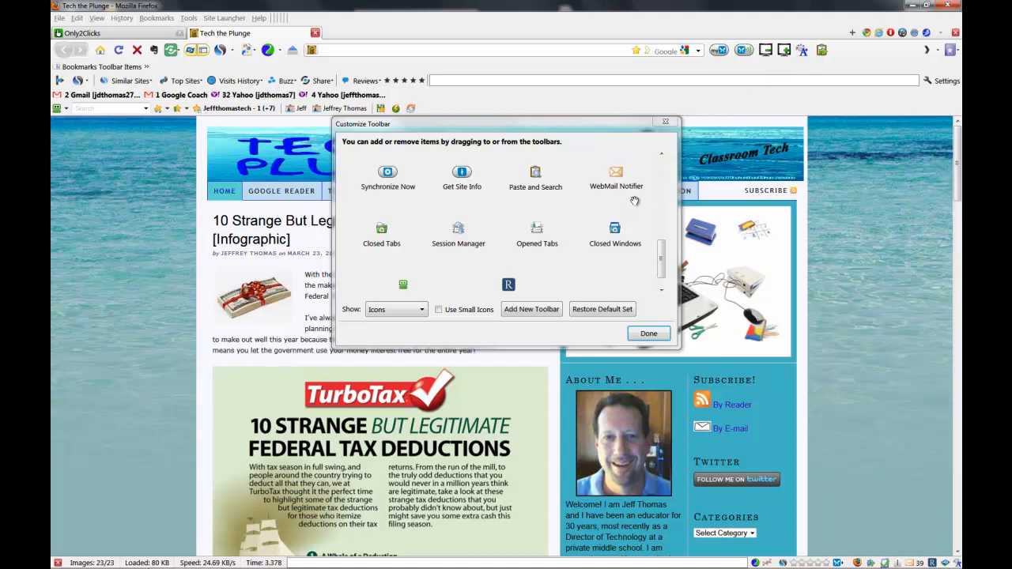
mouse_move(514, 279)
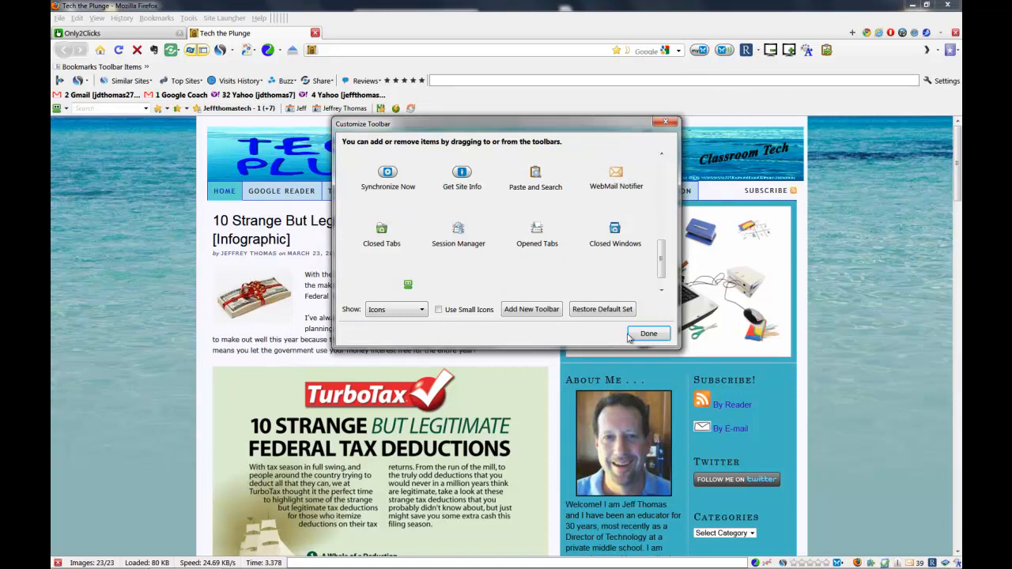
- Confirm Done so the Tech the Plunge page returns with the rearranged icons
click(647, 333)
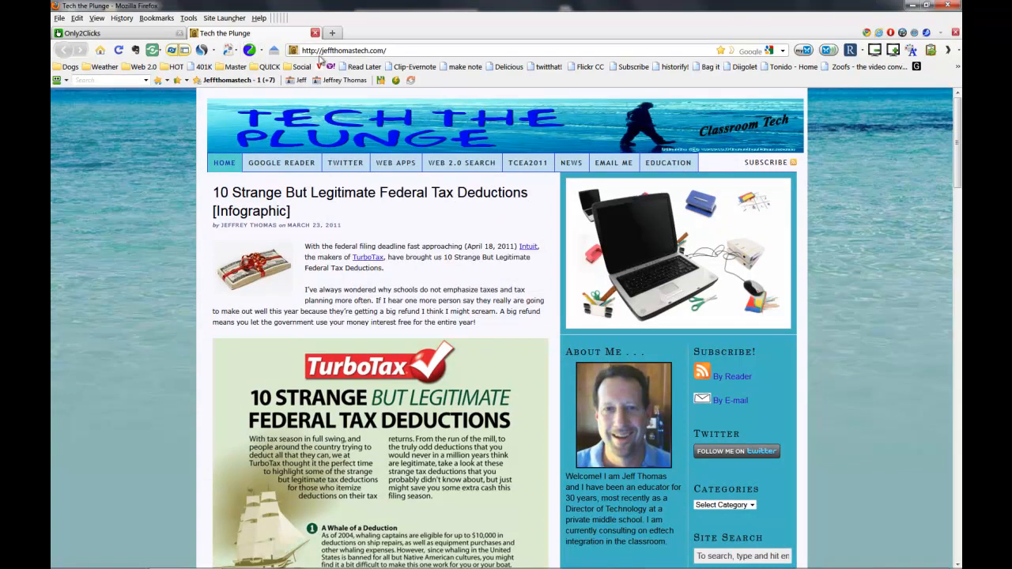
mouse_move(143, 104)
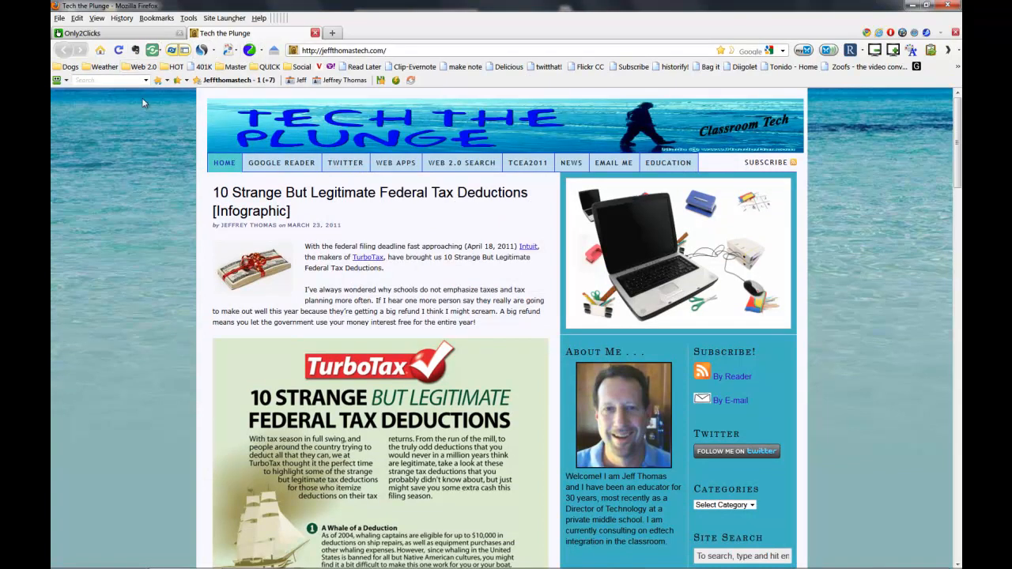